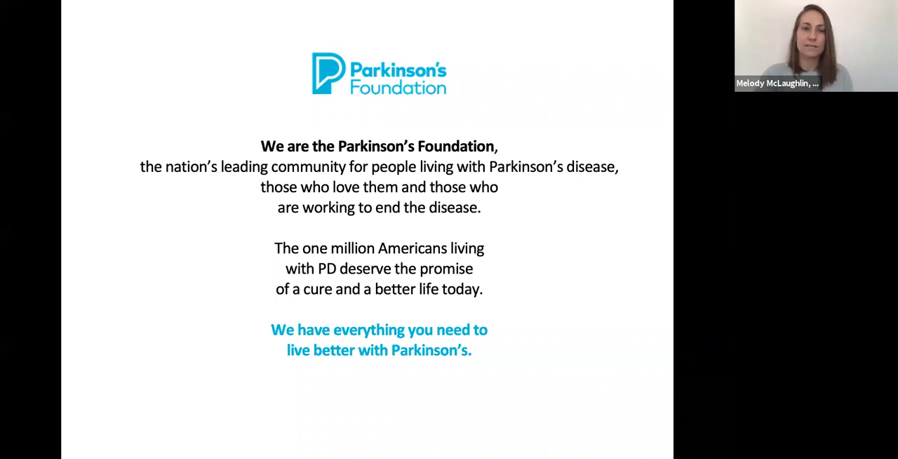
Step: Advance the shared slideshow through the smell and taste disorder slides
{"action": "key", "text": "Right"}
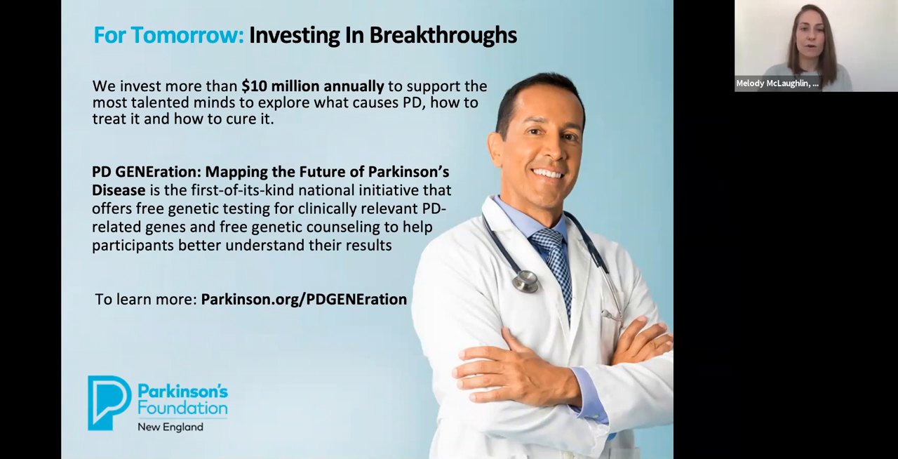
{"action": "key", "text": "Right"}
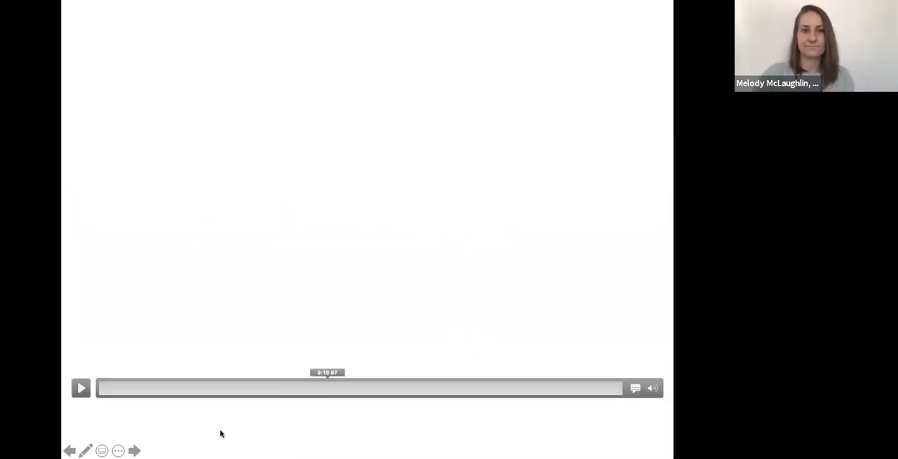
{"action": "left_click", "coordinate": [81, 387]}
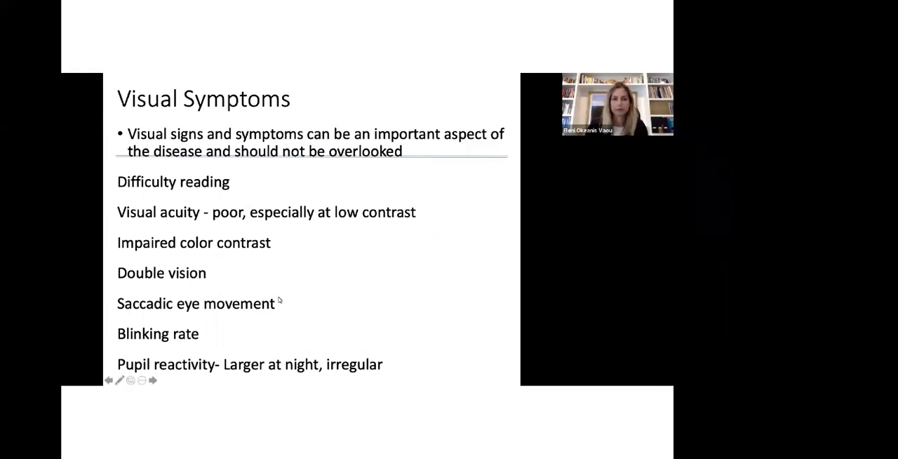
{"action": "left_click", "coordinate": [151, 379]}
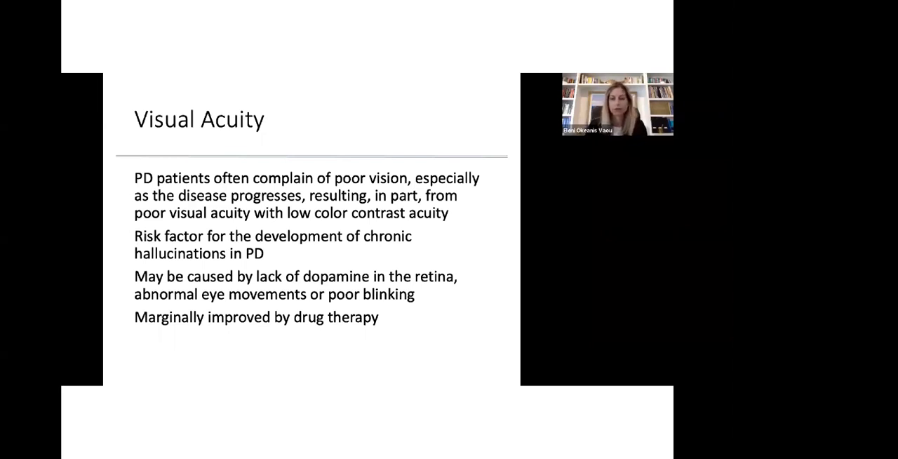
{"action": "key", "text": "Right"}
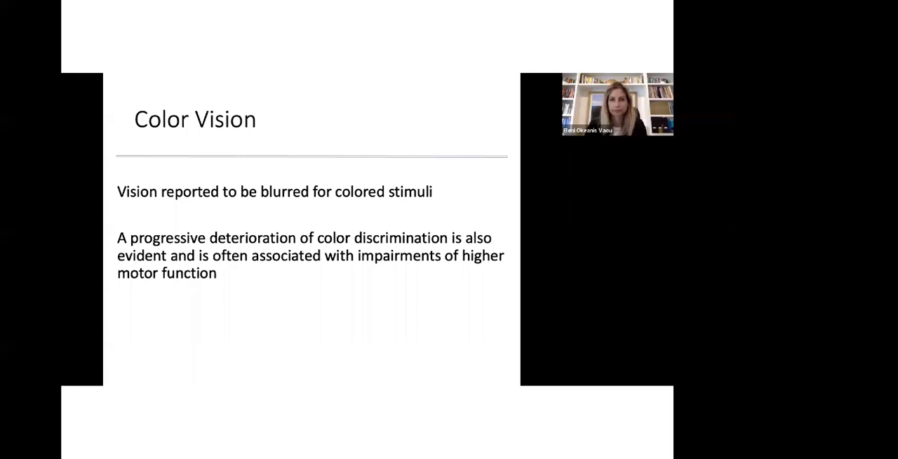
{"action": "key", "text": "Right"}
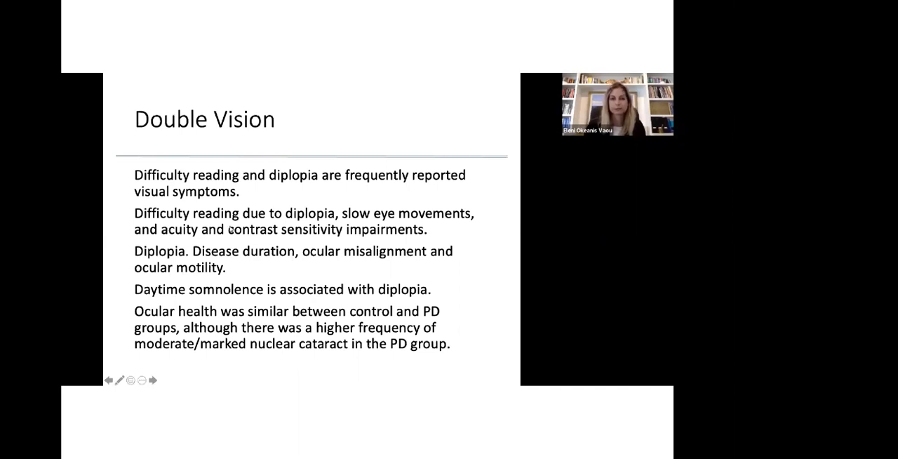
{"action": "left_click", "coordinate": [152, 379]}
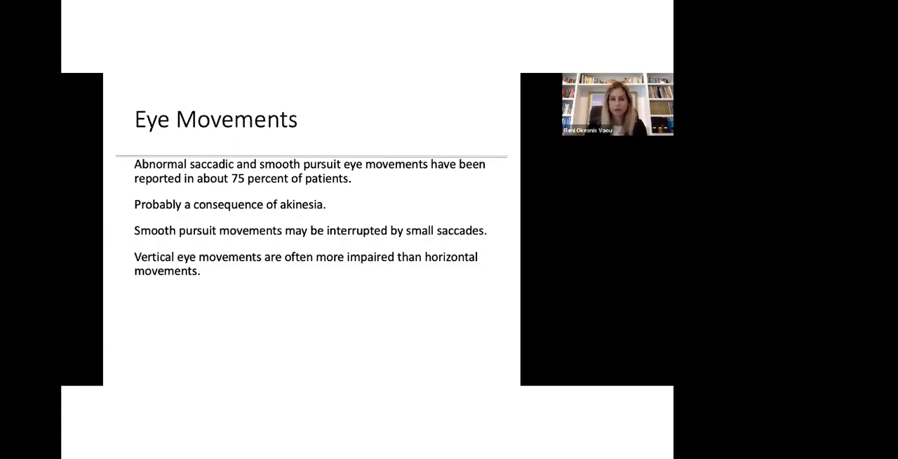
{"action": "key", "text": "Right"}
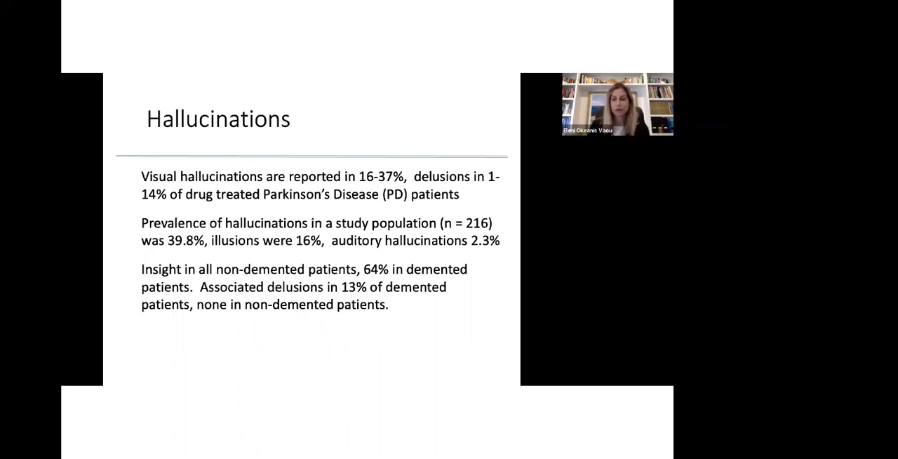
{"action": "key", "text": "Right"}
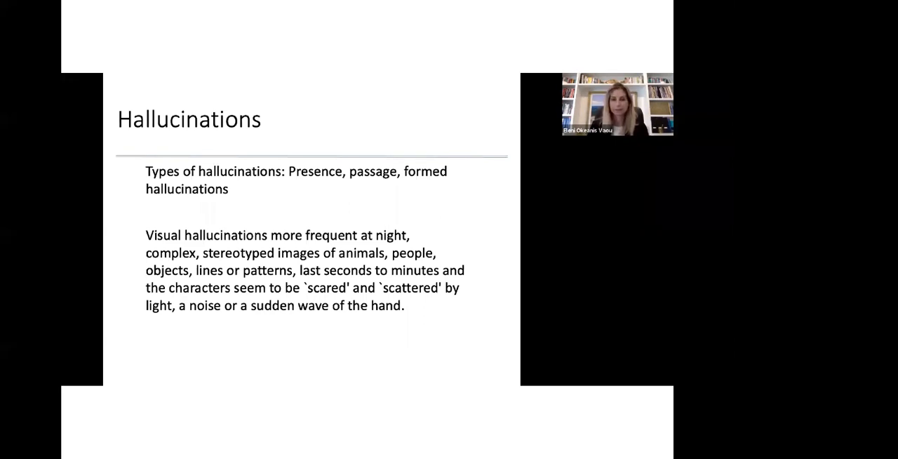
{"action": "key", "text": "Right"}
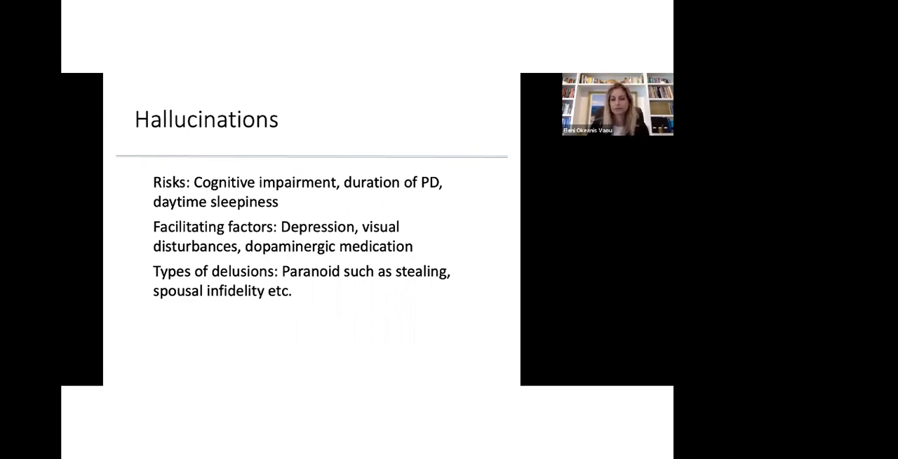
{"action": "key", "text": "right"}
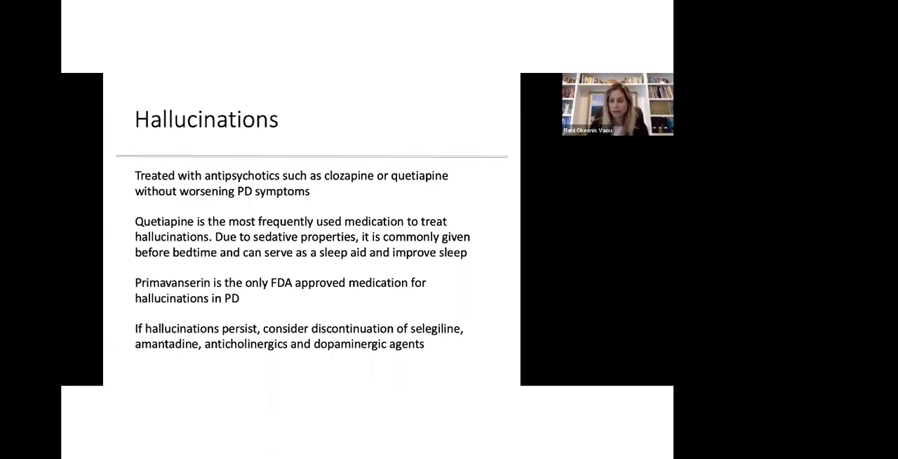
{"action": "key", "text": "Right"}
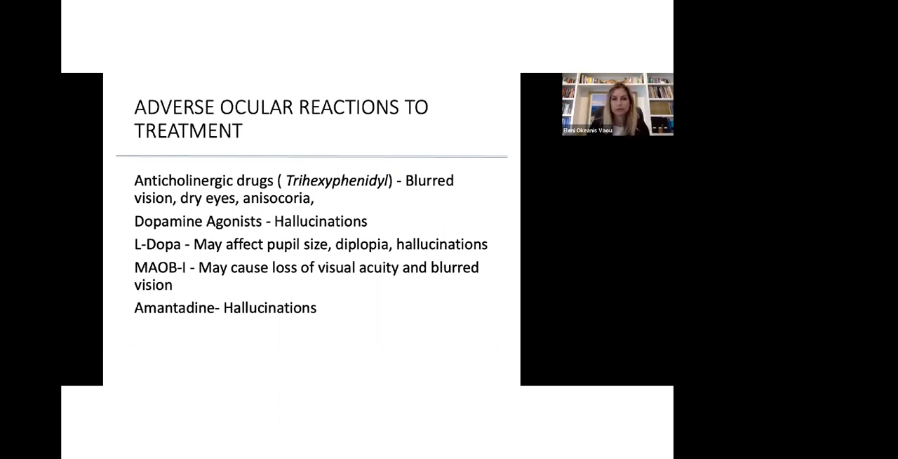
{"action": "key", "text": "Right"}
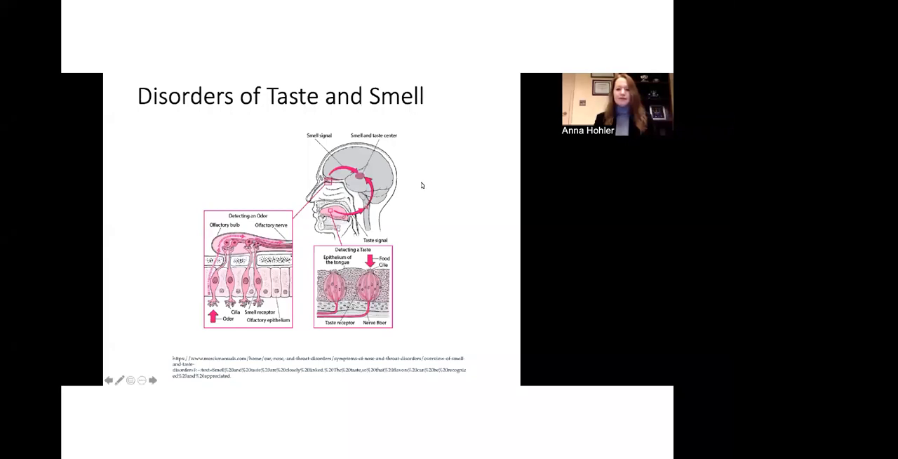
Step: Continue advancing through the audience-question slides to the closing upcoming-events slide
{"action": "left_click", "coordinate": [152, 379]}
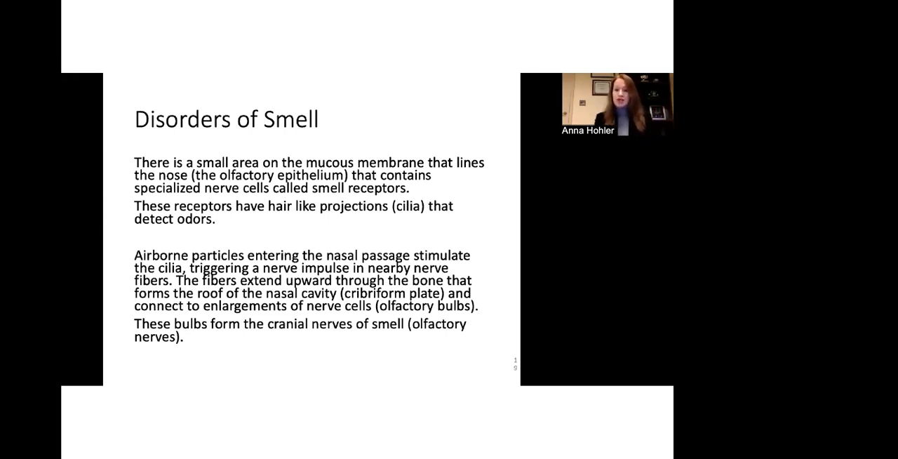
{"action": "key", "text": "right"}
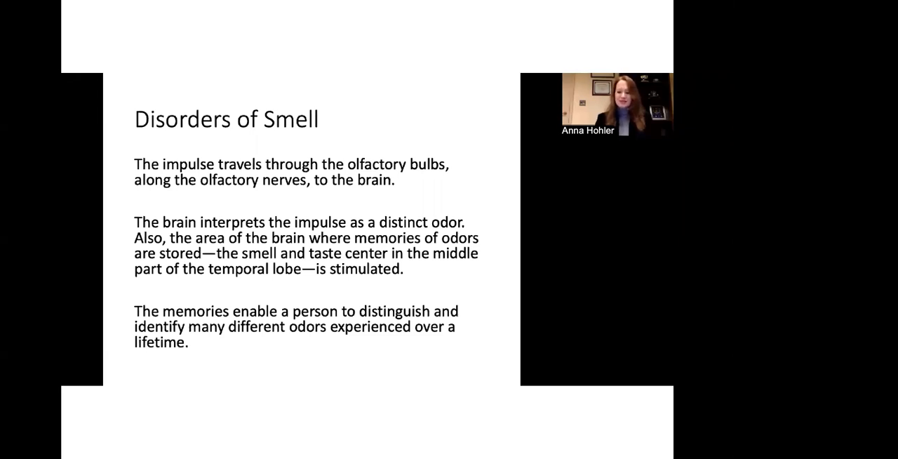
{"action": "key", "text": "Right"}
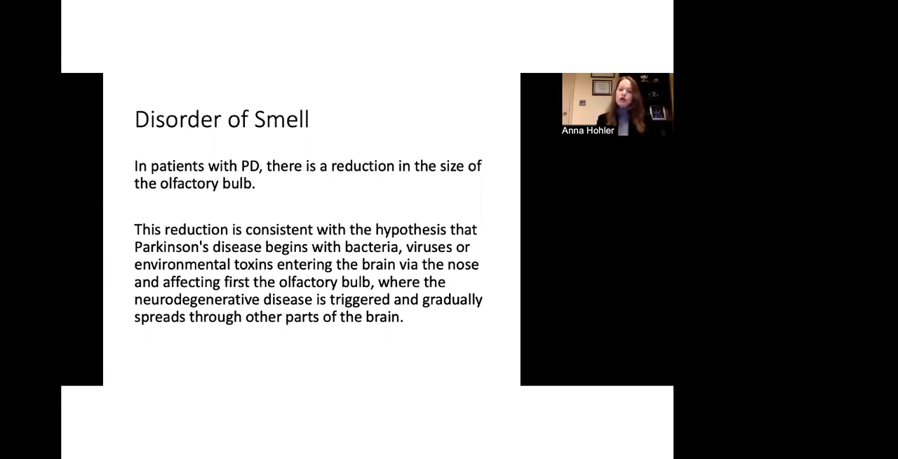
{"action": "key", "text": "Right"}
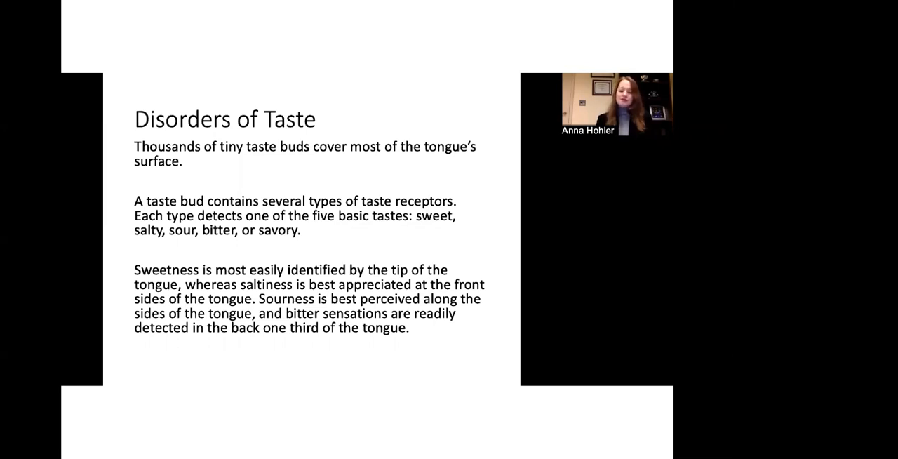
{"action": "key", "text": "Right"}
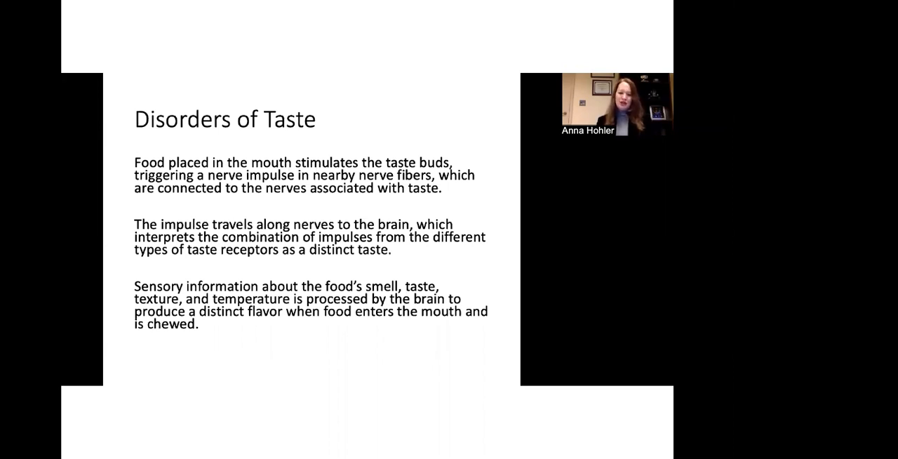
{"action": "key", "text": "Right"}
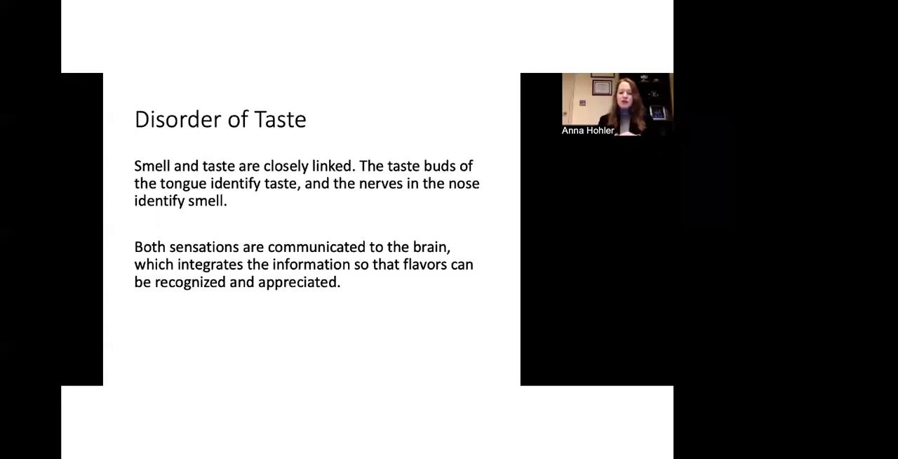
{"action": "key", "text": "Right"}
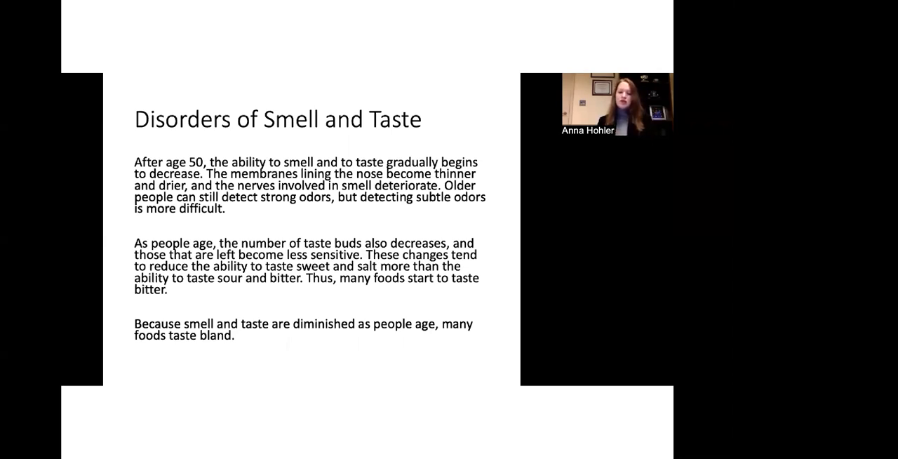
{"action": "key", "text": "Right"}
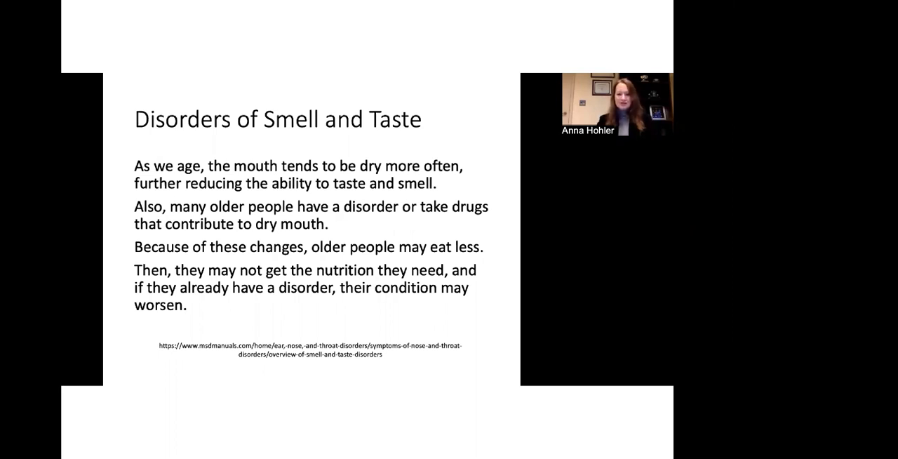
{"action": "key", "text": "Right"}
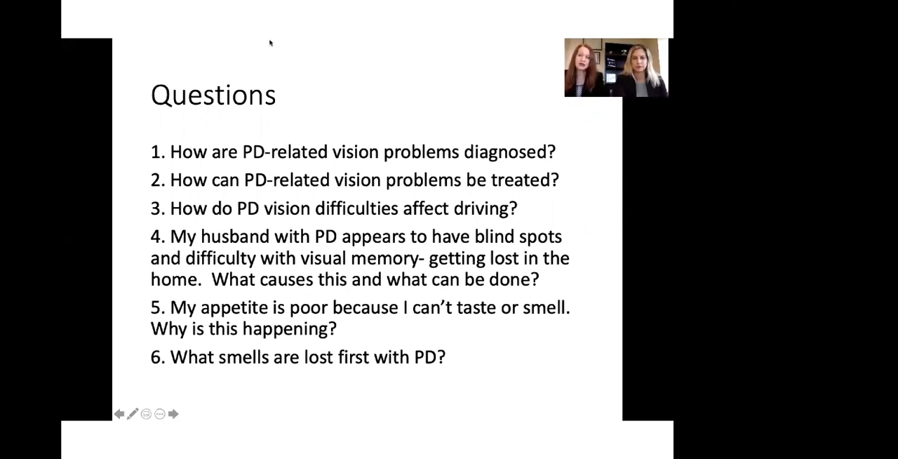
{"action": "mouse_move", "coordinate": [417, 52]}
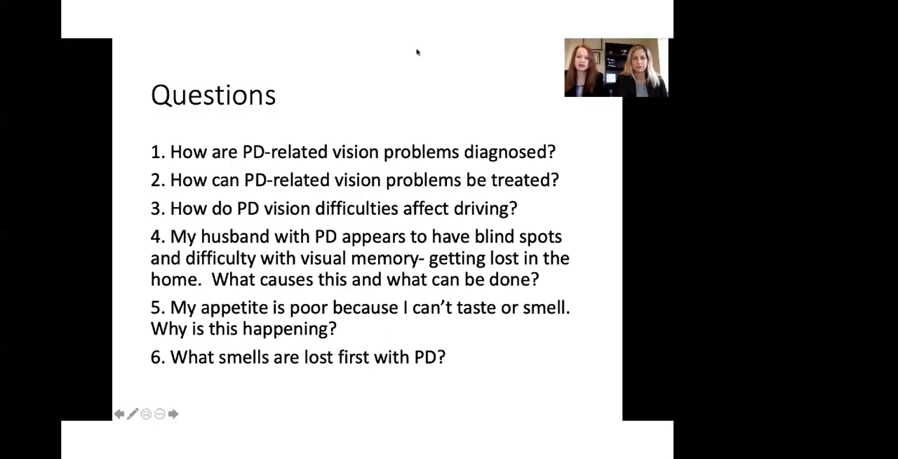
{"action": "mouse_move", "coordinate": [442, 92]}
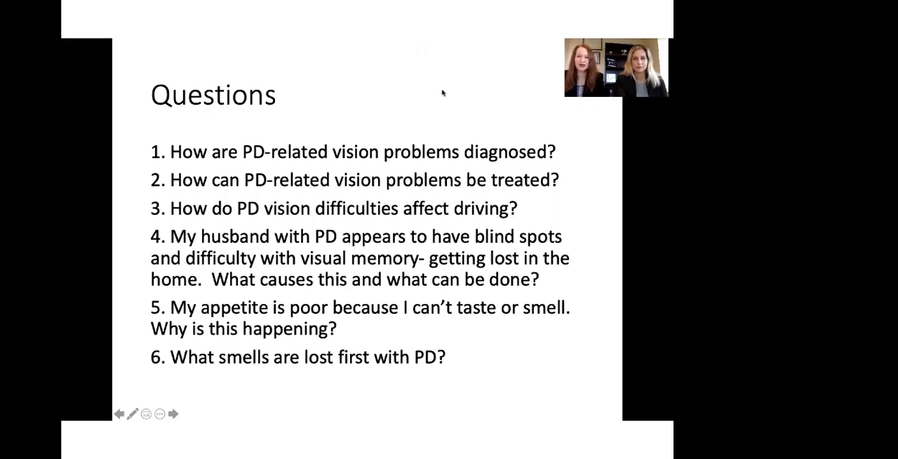
{"action": "mouse_move", "coordinate": [444, 98]}
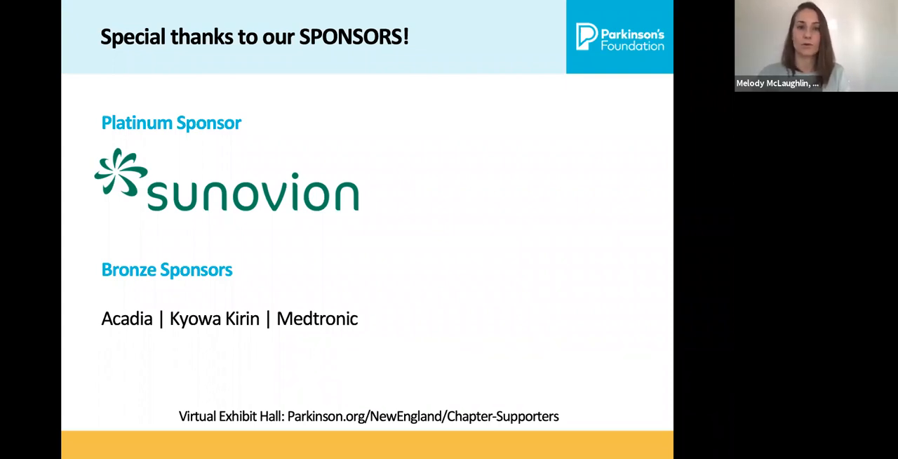
{"action": "key", "text": "Right"}
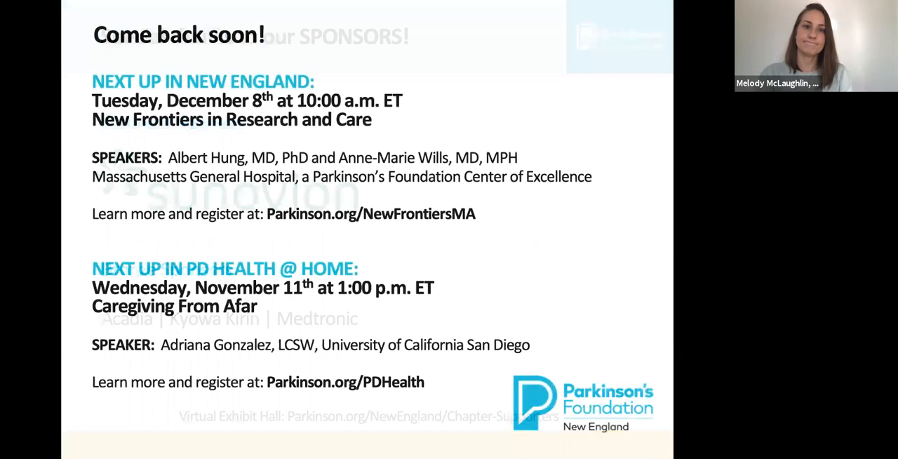